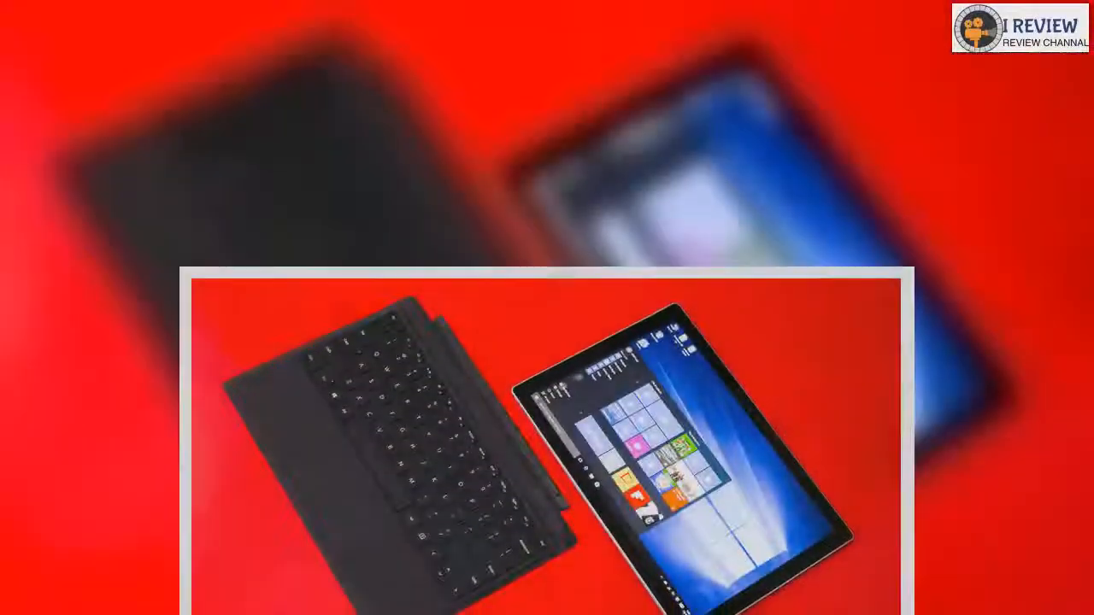
scroll("down", 3)
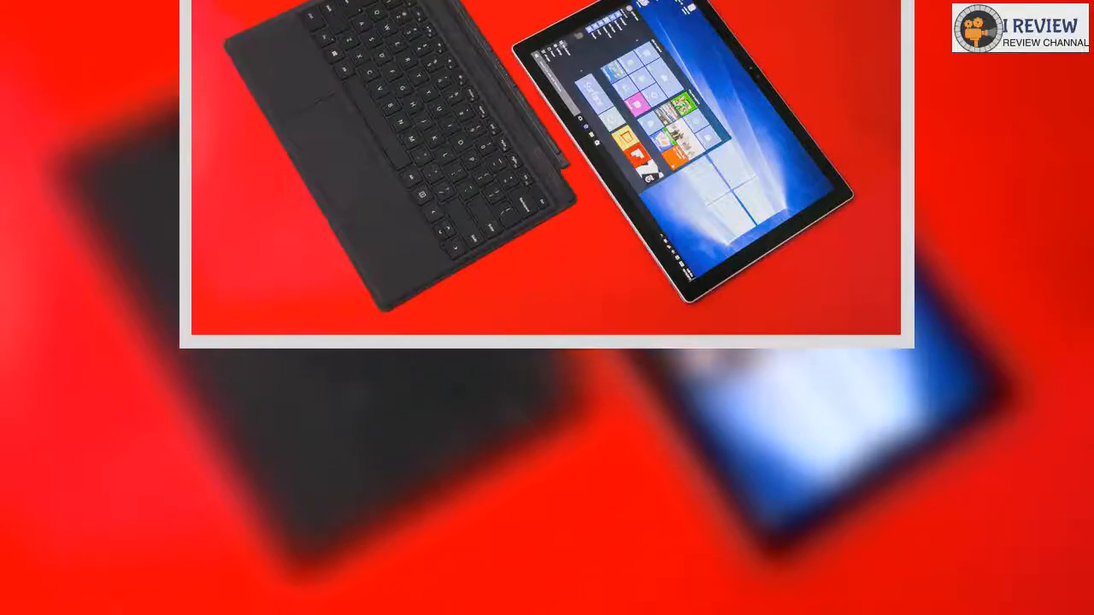